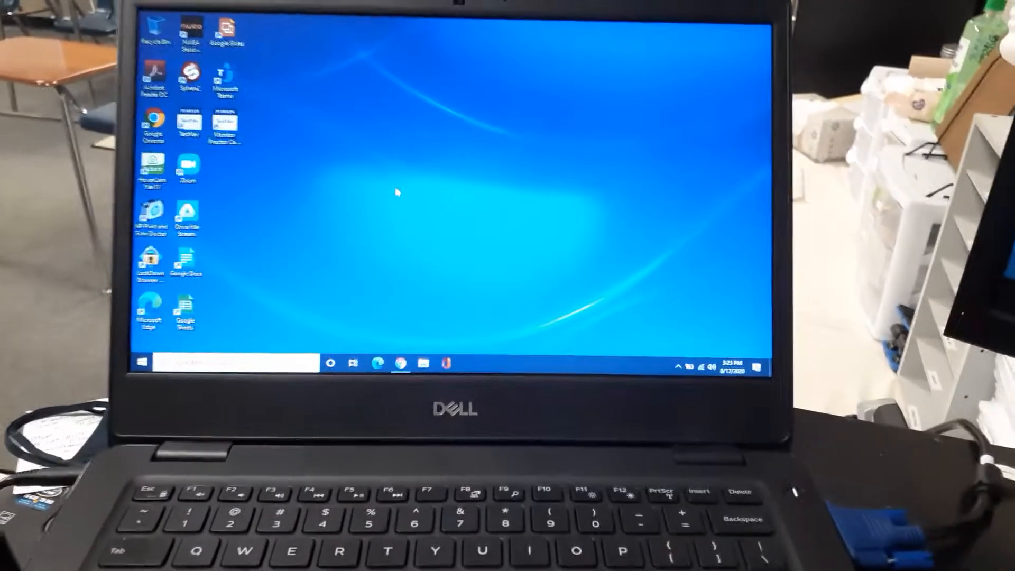
Bring up the desktop right-click menu on an empty area of the desktop
{"action": "right_click", "coordinate": [395, 195]}
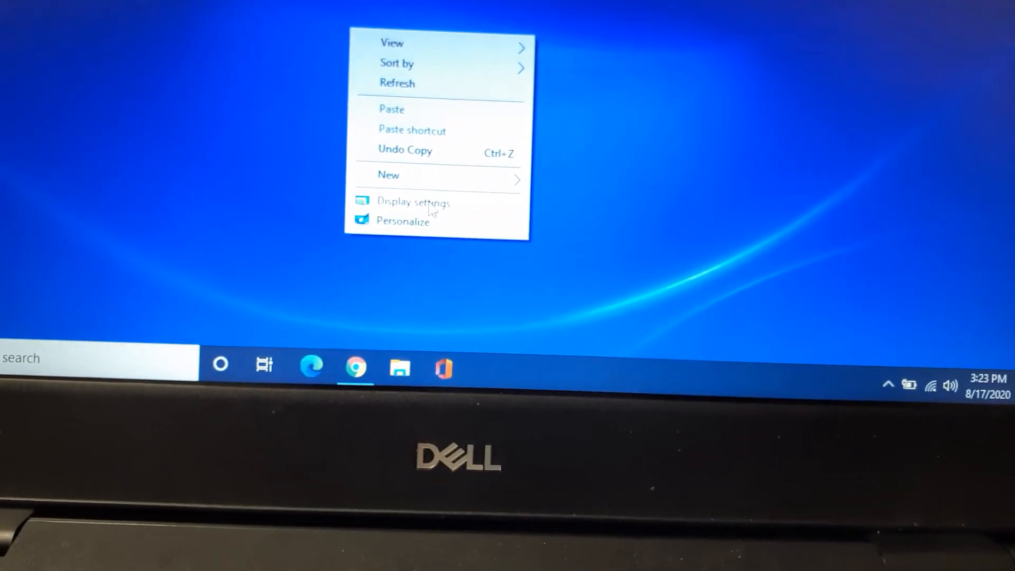
Go to Display settings and scroll to the Multiple displays section, set to Duplicate
{"action": "left_click", "coordinate": [415, 202]}
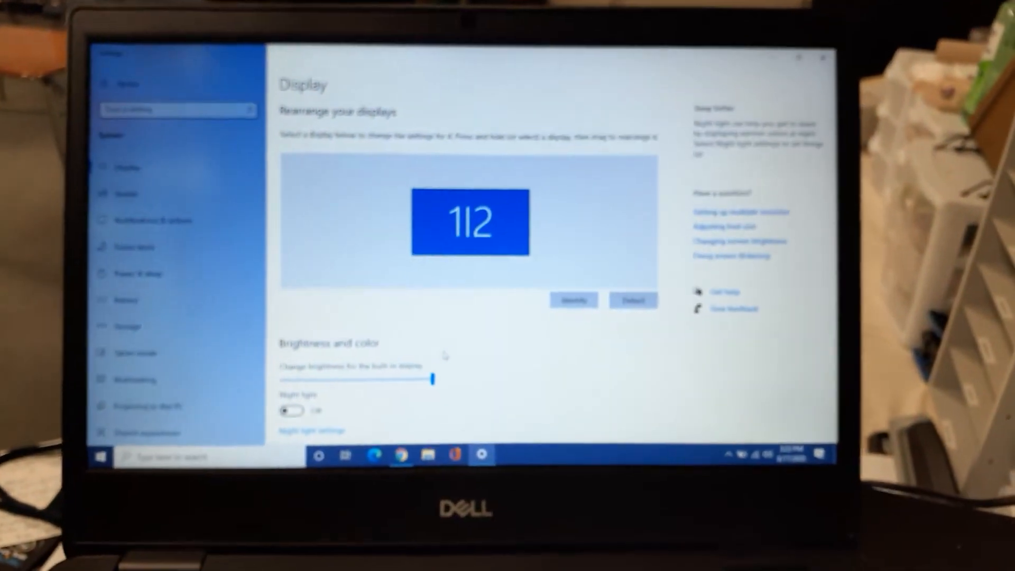
{"action": "scroll", "scroll_direction": "down", "scroll_amount": 3}
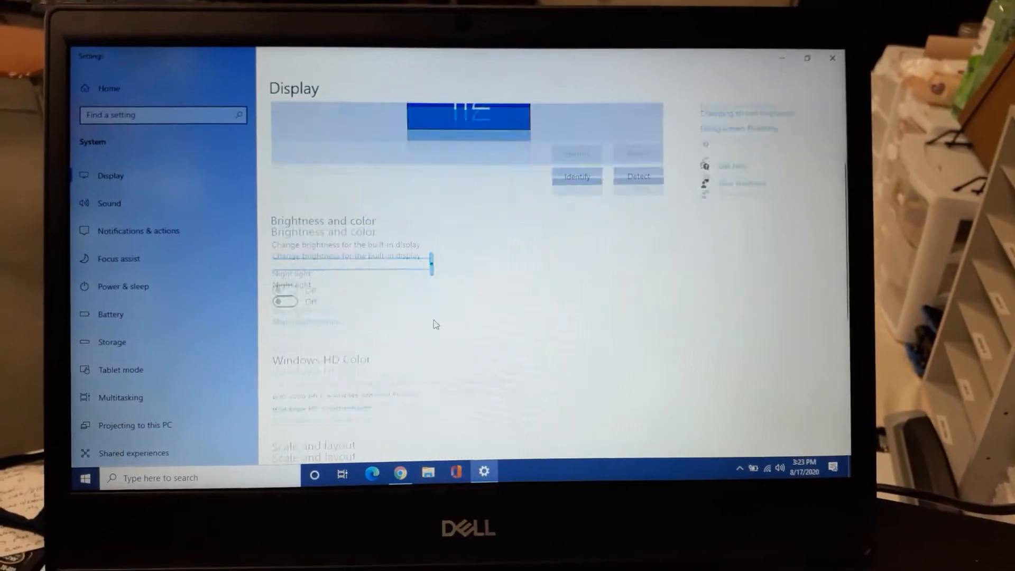
{"action": "scroll", "scroll_direction": "down", "scroll_amount": 3}
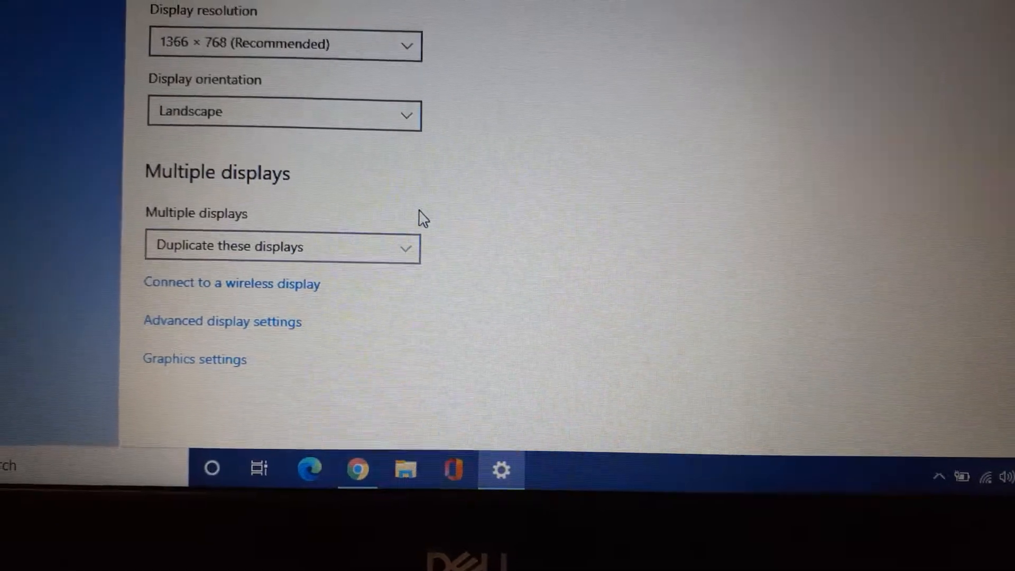
Set Multiple displays to 'Extend these displays' and keep the change
{"action": "left_click", "coordinate": [282, 247]}
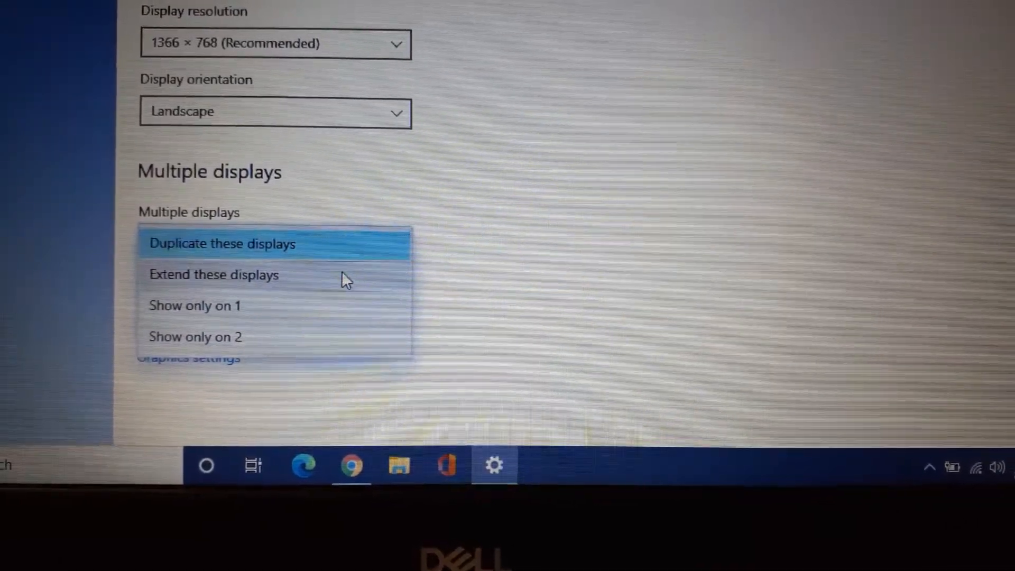
{"action": "left_click", "coordinate": [213, 274]}
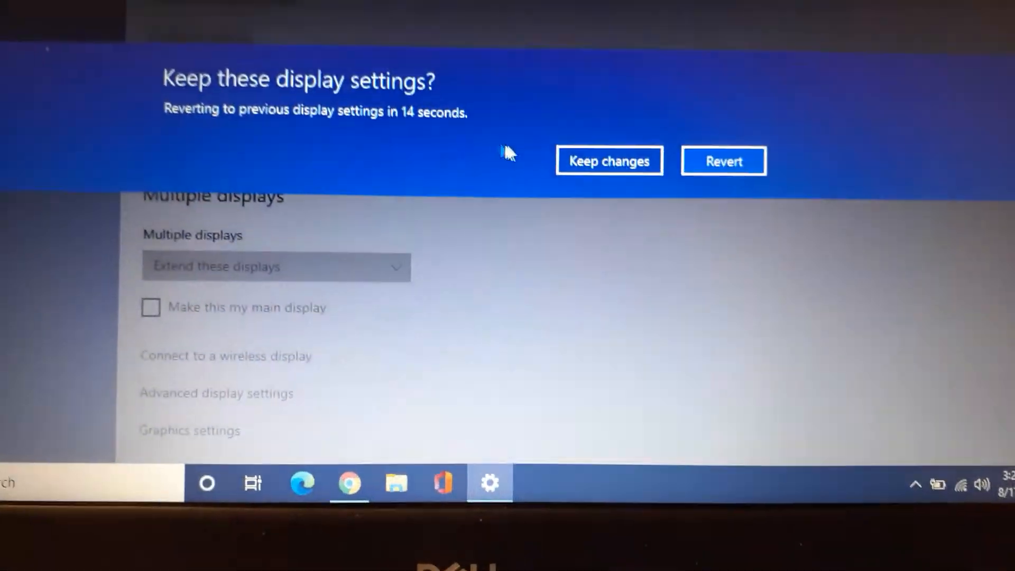
{"action": "left_click", "coordinate": [608, 161]}
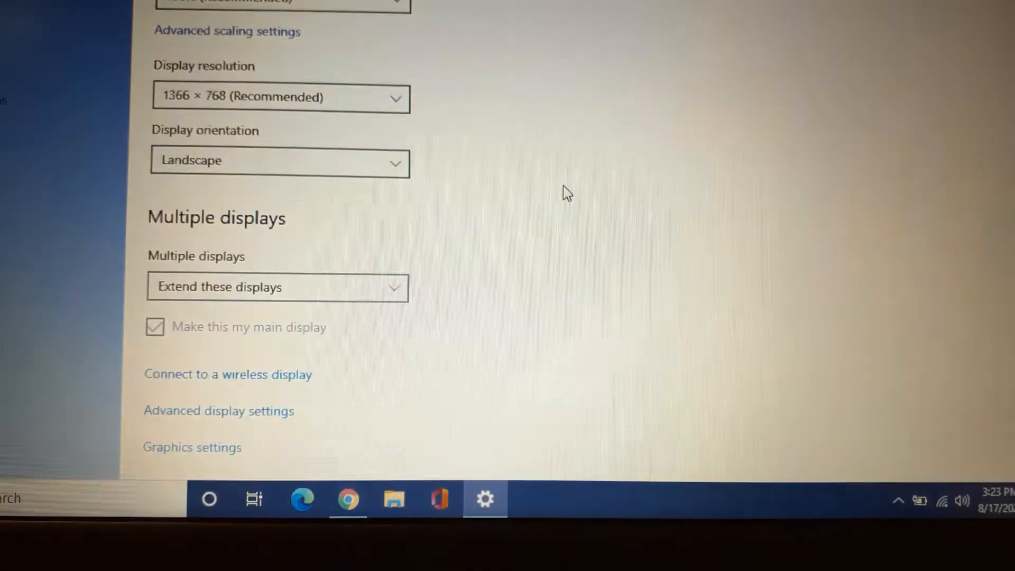